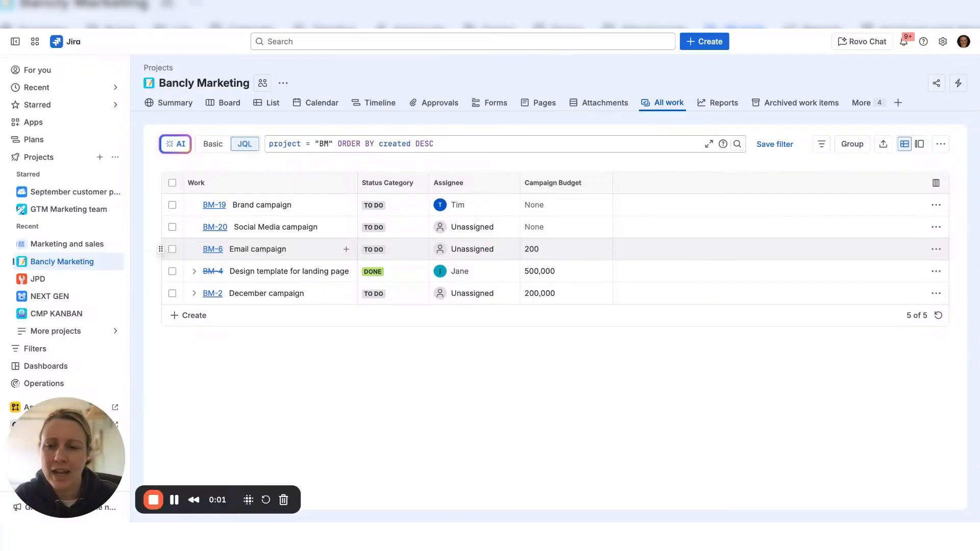
{"action": "mouse_move", "coordinate": [709, 345]}
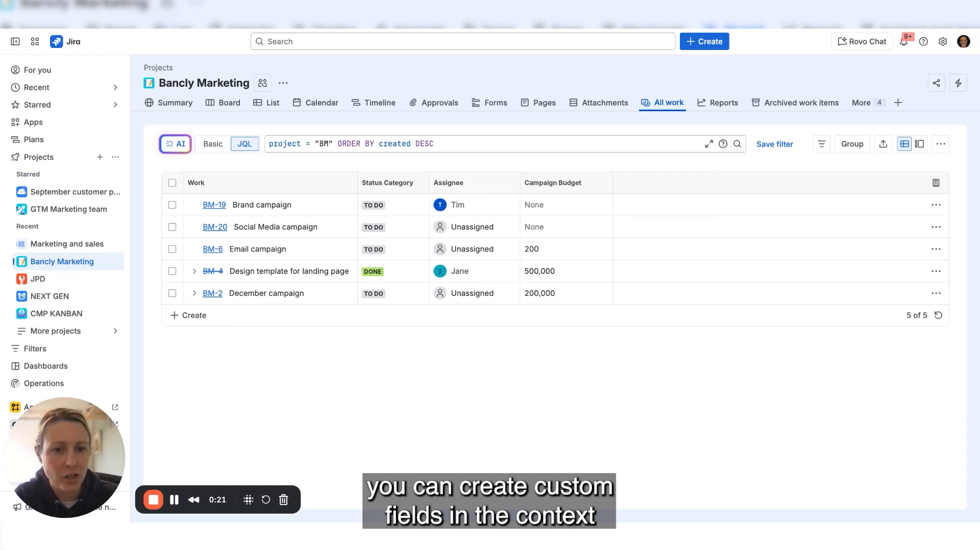
{"action": "mouse_move", "coordinate": [489, 365]}
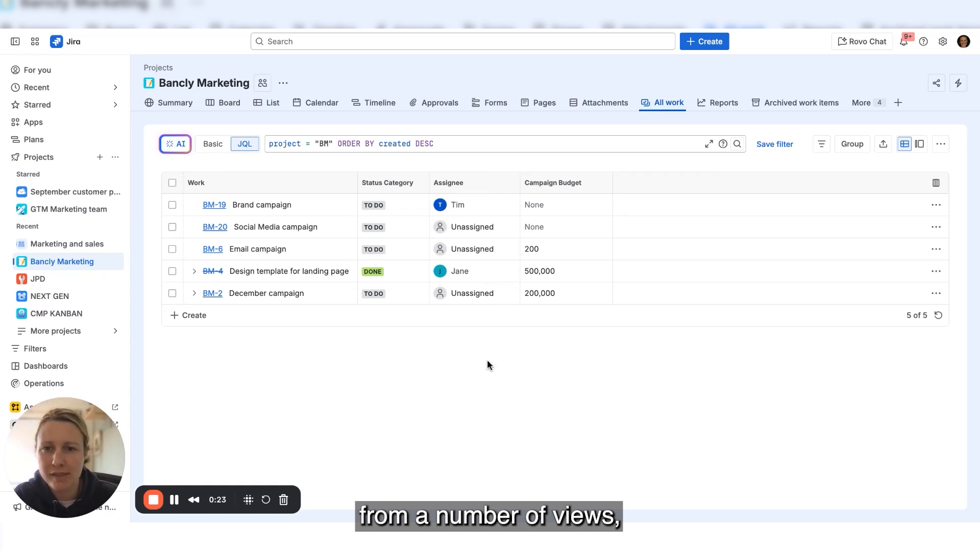
{"action": "mouse_move", "coordinate": [495, 365]}
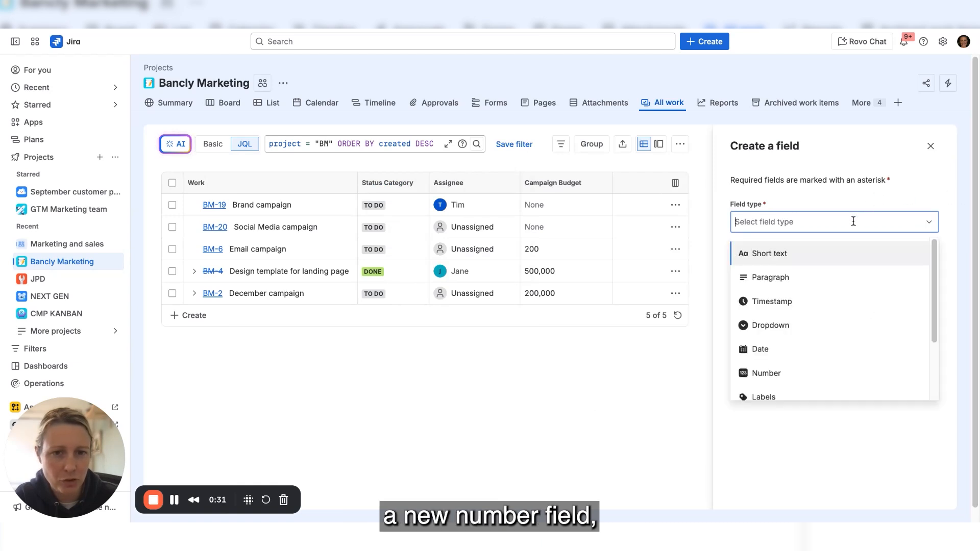
Dismiss the Create a field panel and bring up the Campaign Budget column's actions
{"action": "left_click", "coordinate": [931, 146]}
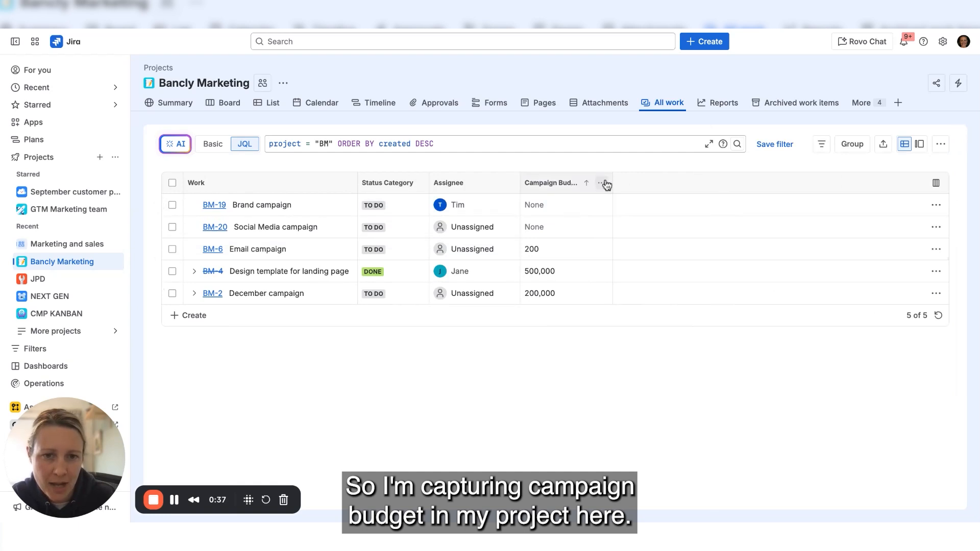
{"action": "left_click", "coordinate": [602, 183]}
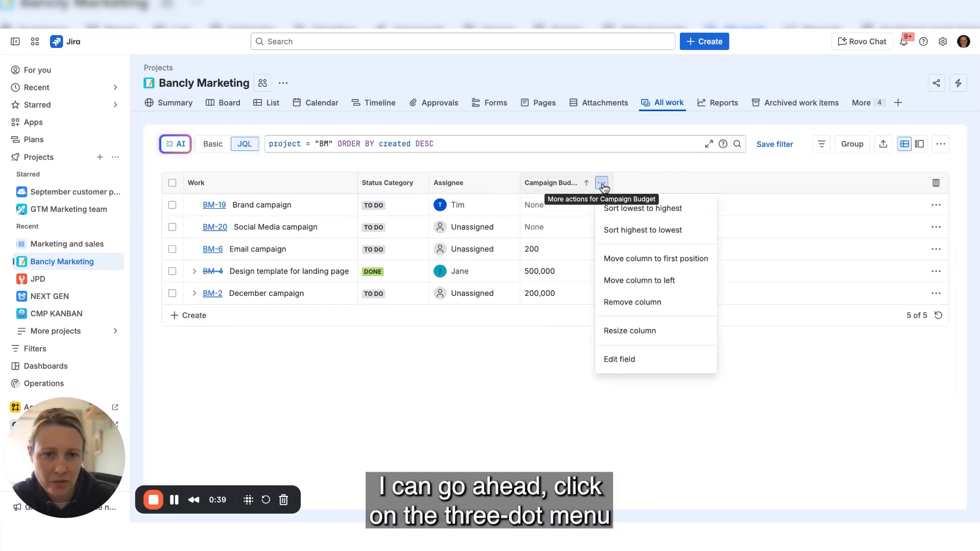
Edit Campaign Budget to use $ Currency format in AUD (after trying Percentage)
{"action": "left_click", "coordinate": [619, 358]}
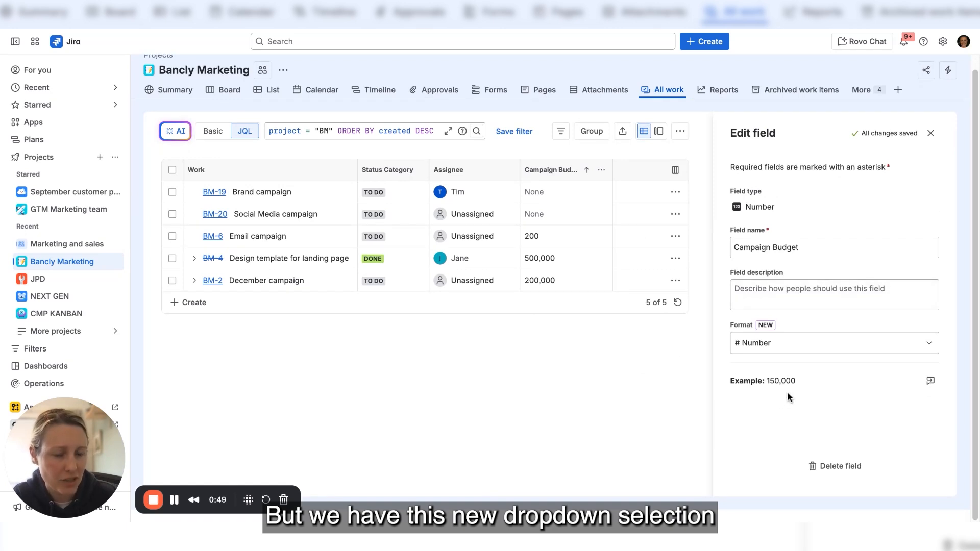
{"action": "mouse_move", "coordinate": [815, 393]}
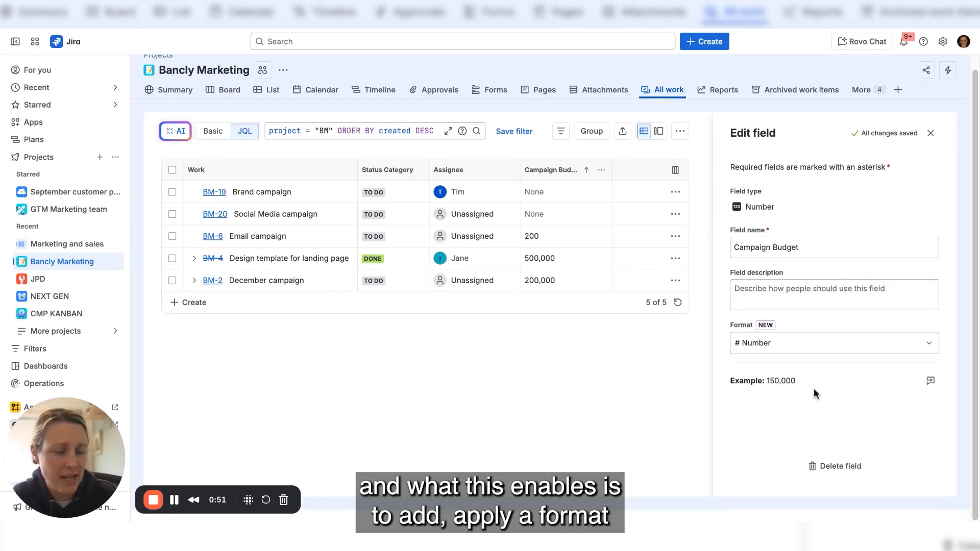
{"action": "mouse_move", "coordinate": [862, 366]}
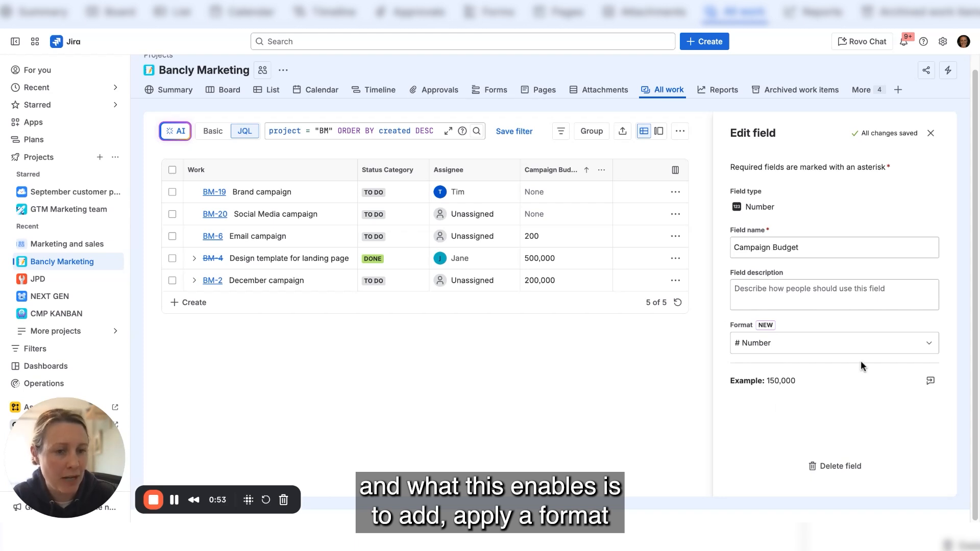
{"action": "left_click", "coordinate": [833, 343]}
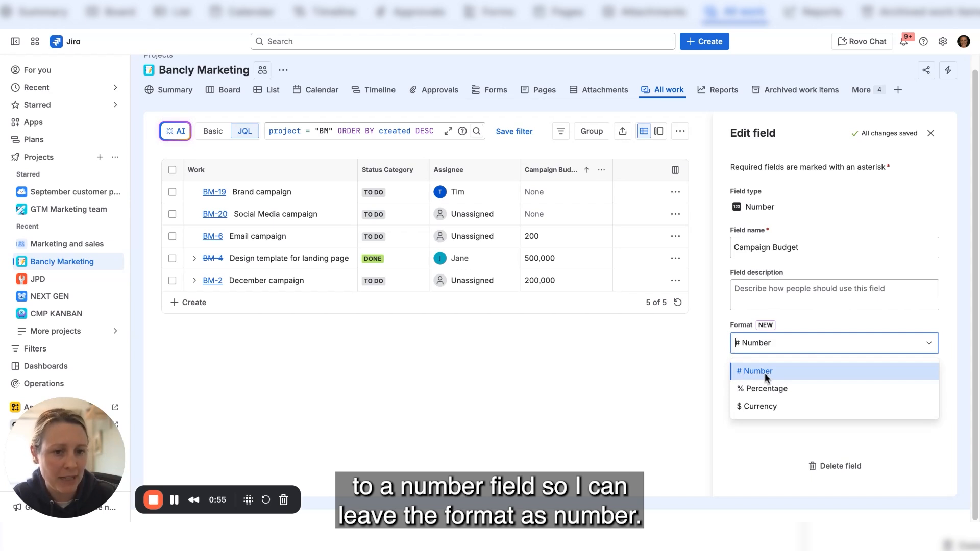
{"action": "left_click", "coordinate": [762, 388]}
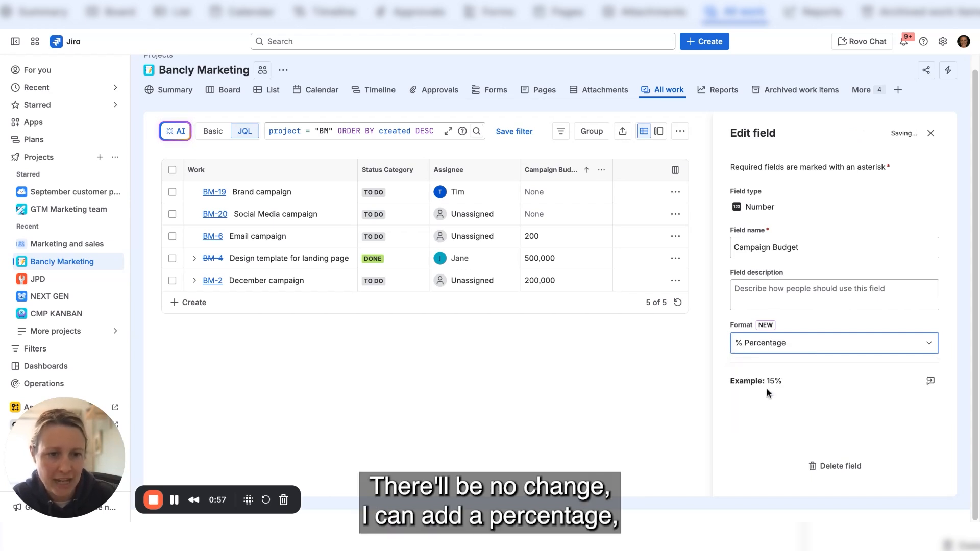
{"action": "left_click", "coordinate": [834, 343]}
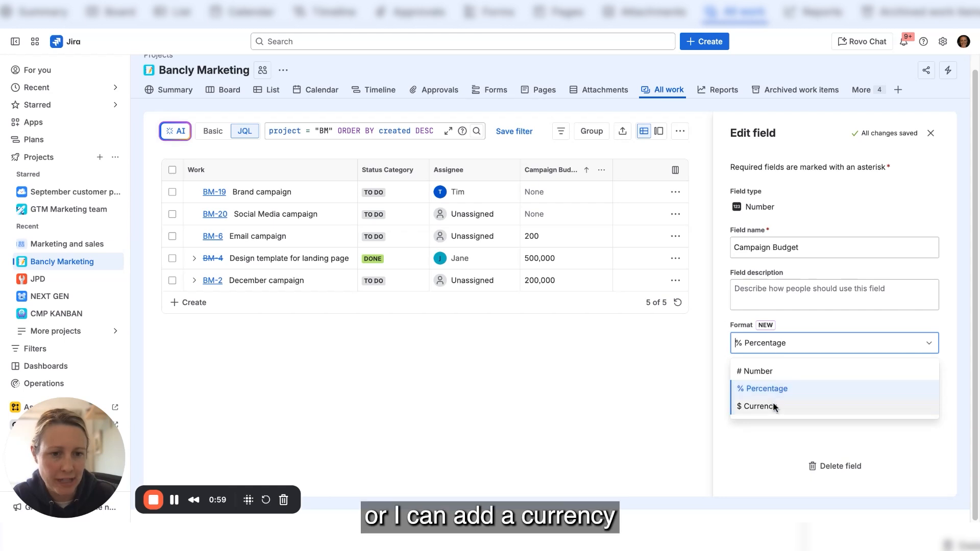
{"action": "left_click", "coordinate": [757, 406]}
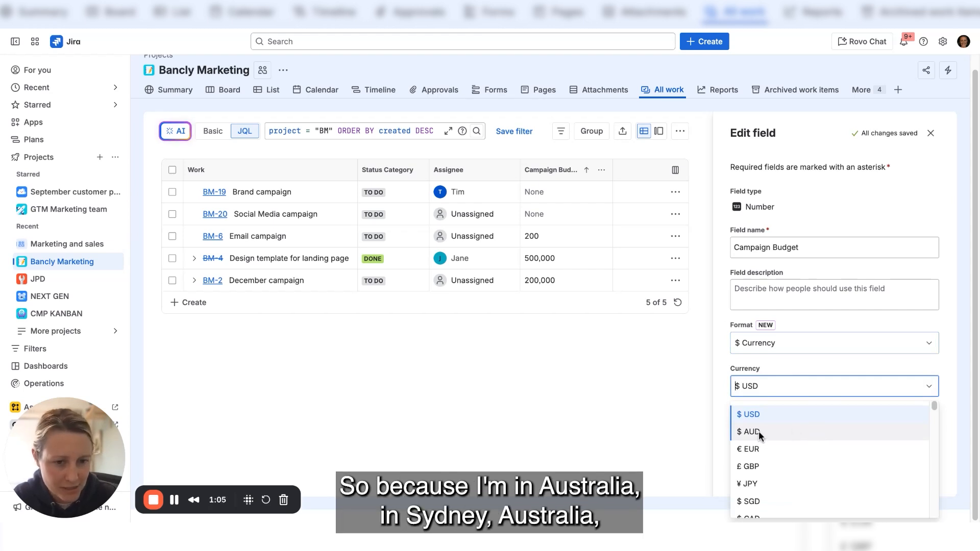
{"action": "left_click", "coordinate": [748, 431]}
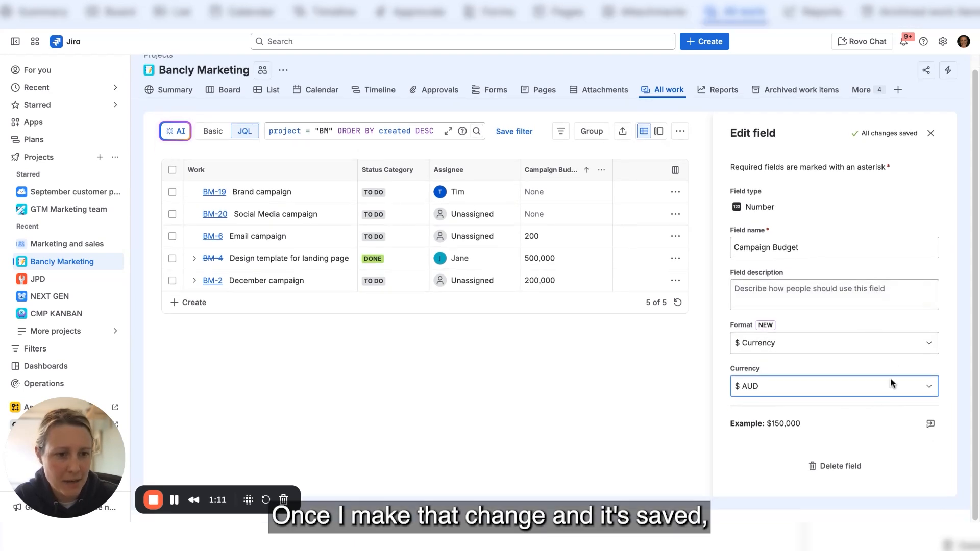
Finish editing so the All work list shows budgets as $200, $500,000 and $200,000
{"action": "left_click", "coordinate": [932, 133]}
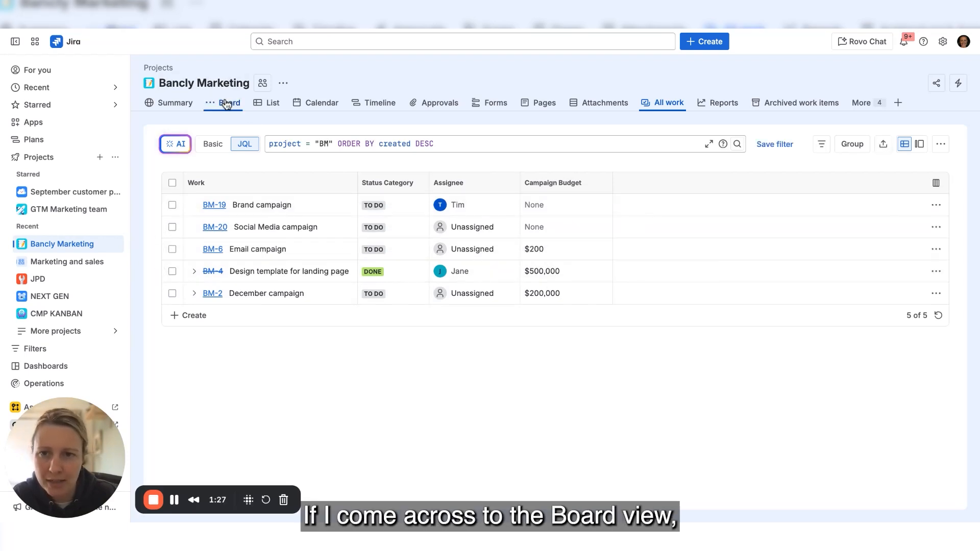
Switch to the Board view showing card budgets like $200,000 and $2,000
{"action": "left_click", "coordinate": [230, 102]}
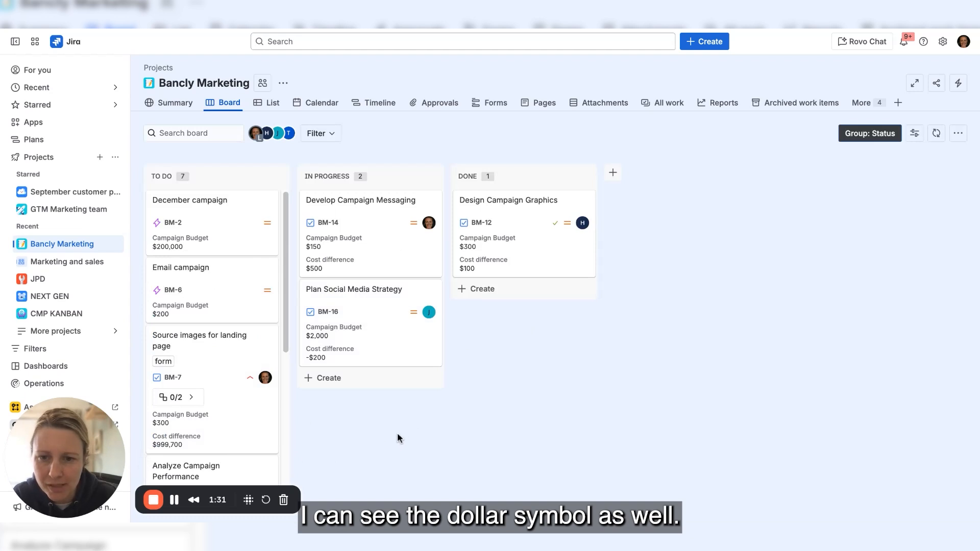
{"action": "mouse_move", "coordinate": [636, 427]}
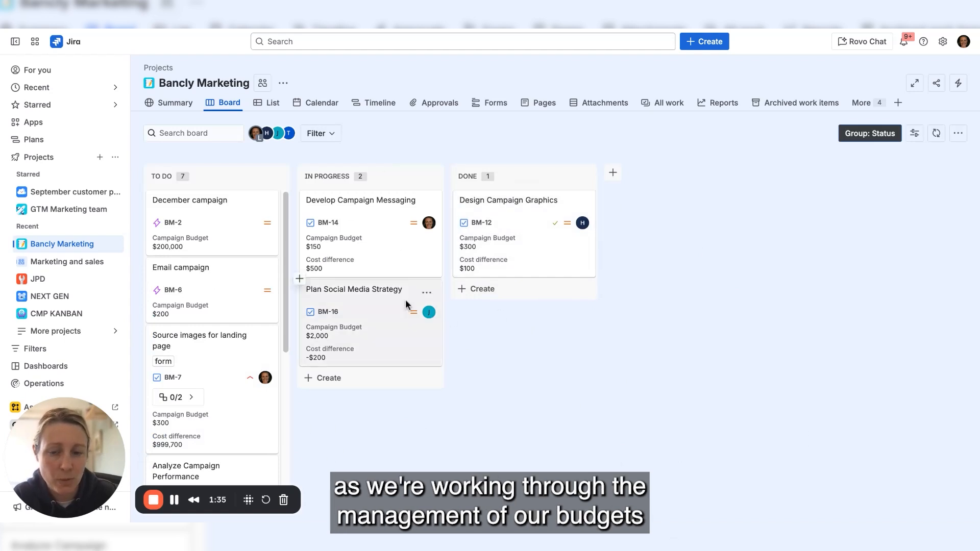
{"action": "mouse_move", "coordinate": [562, 418]}
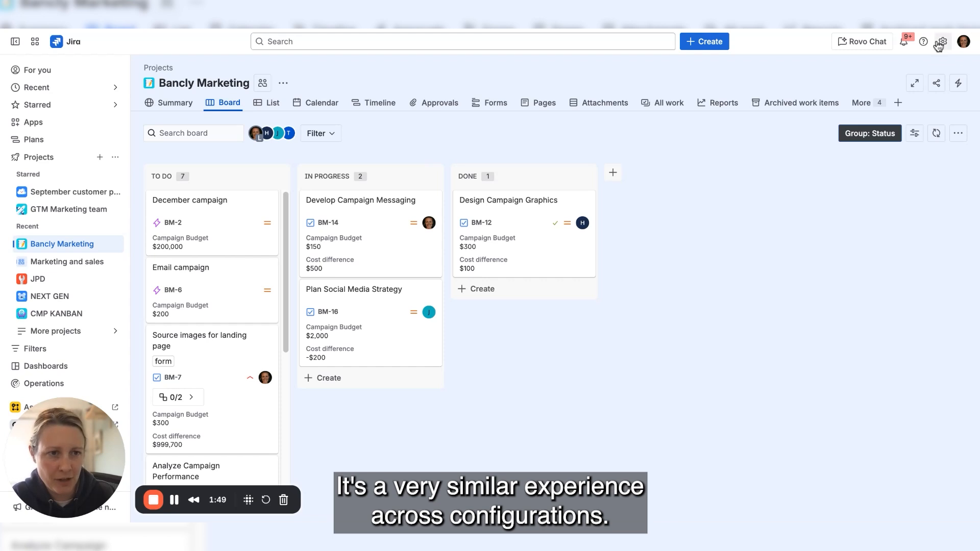
Navigate through Jira settings to the admin Work items Fields page
{"action": "left_click", "coordinate": [943, 41]}
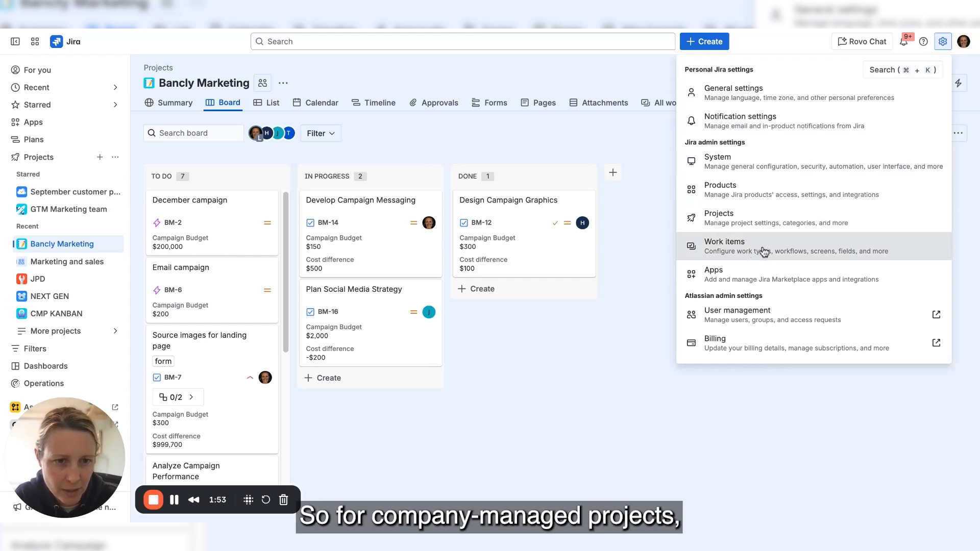
{"action": "left_click", "coordinate": [725, 246]}
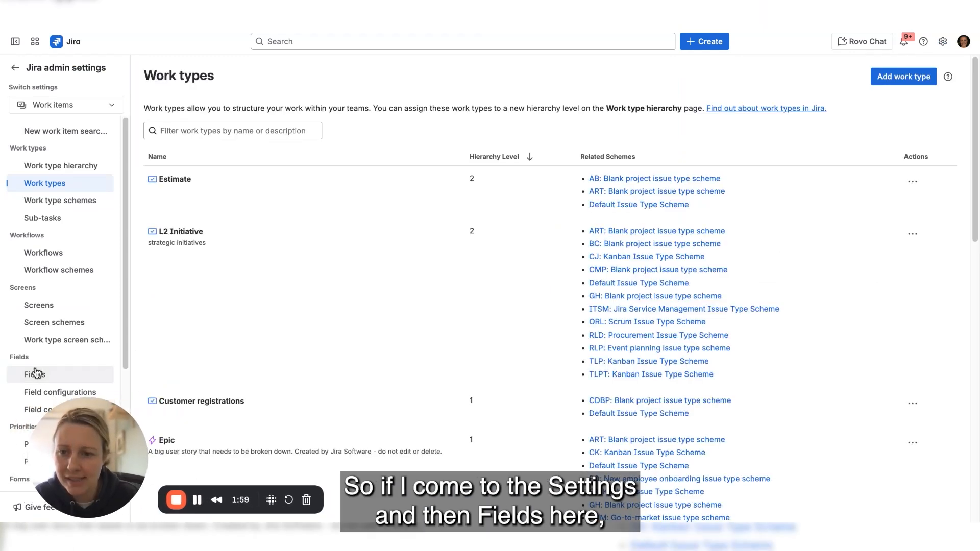
{"action": "left_click", "coordinate": [35, 375]}
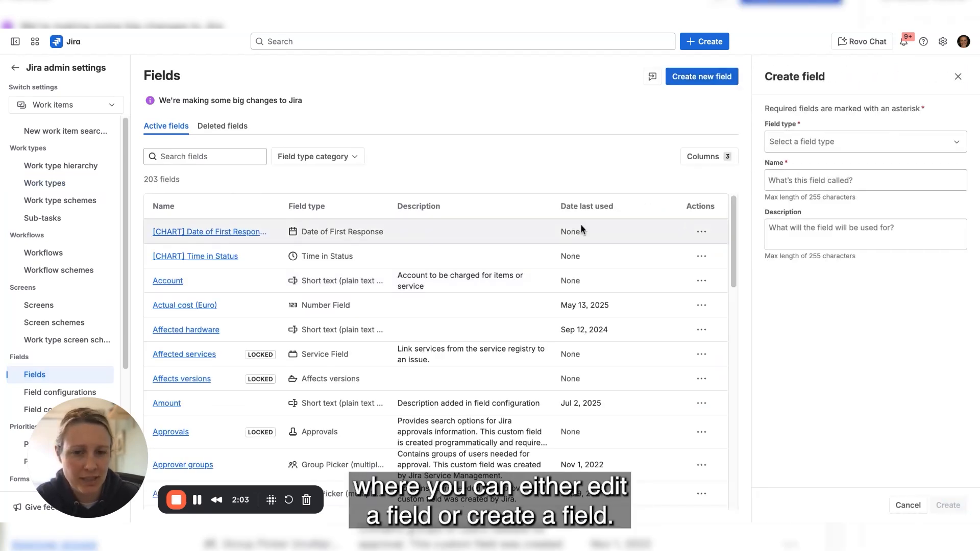
Start a new field as a Number Field and keep the plain Number format
{"action": "left_click", "coordinate": [864, 141]}
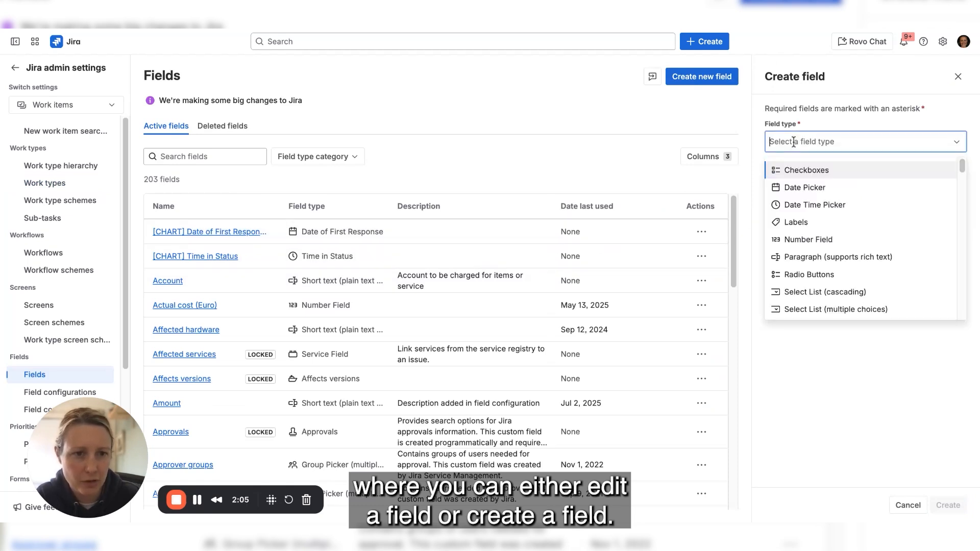
{"action": "left_click", "coordinate": [809, 239]}
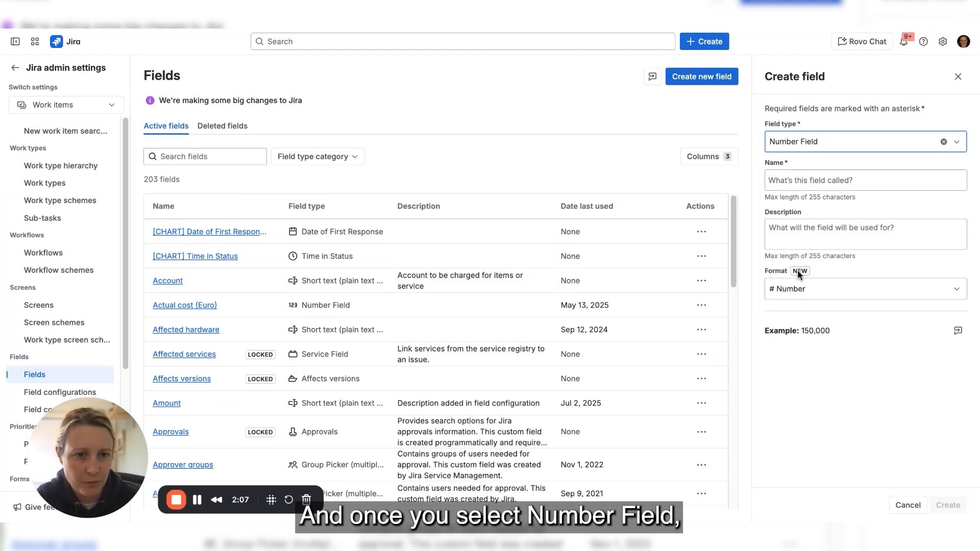
{"action": "left_click", "coordinate": [865, 288]}
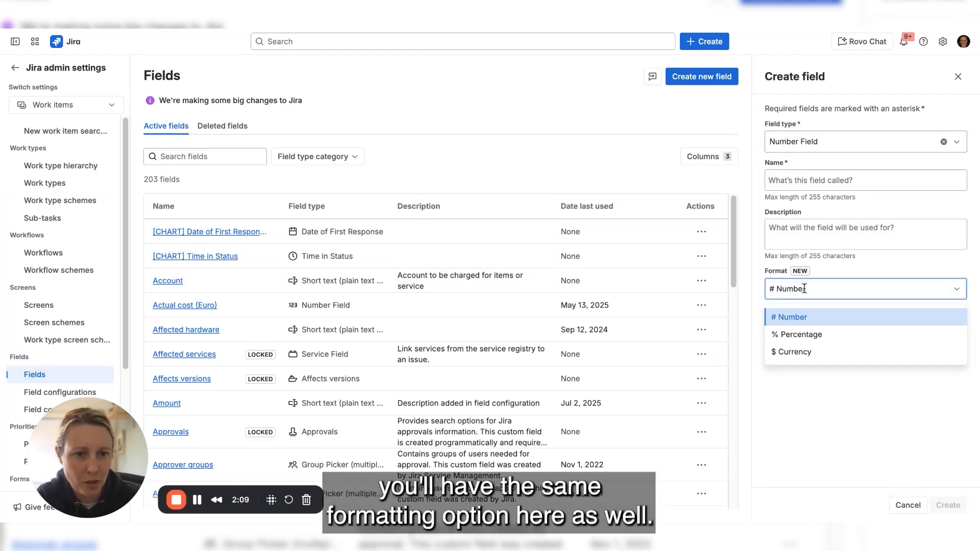
{"action": "left_click", "coordinate": [790, 316]}
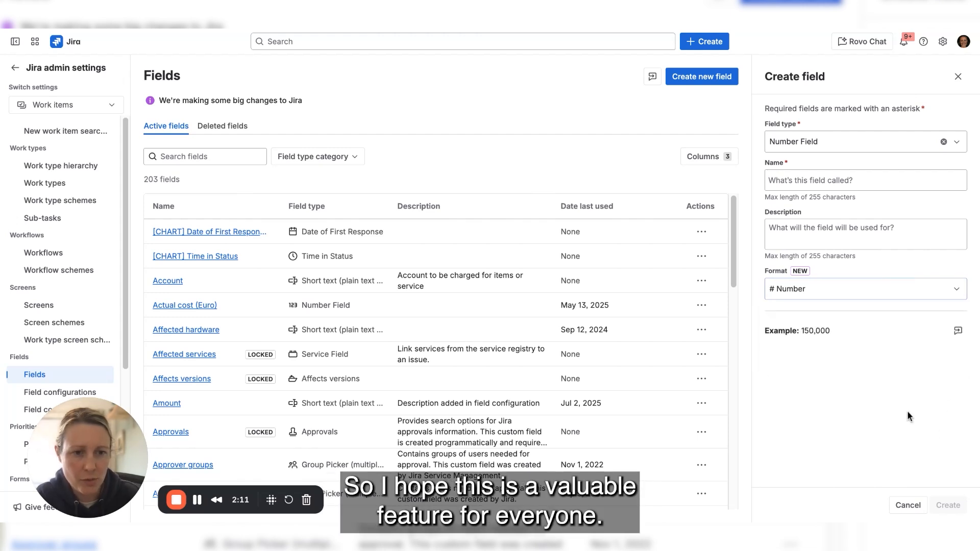